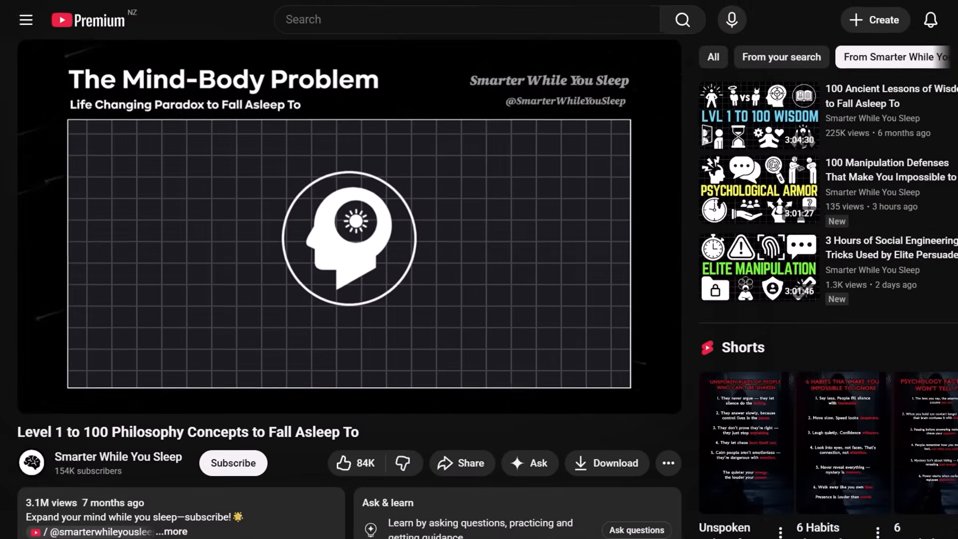
# - Scroll through Sleepy Science Channel's Videos tab toward the Milky Way Galaxy video
pyautogui.scroll(-3)
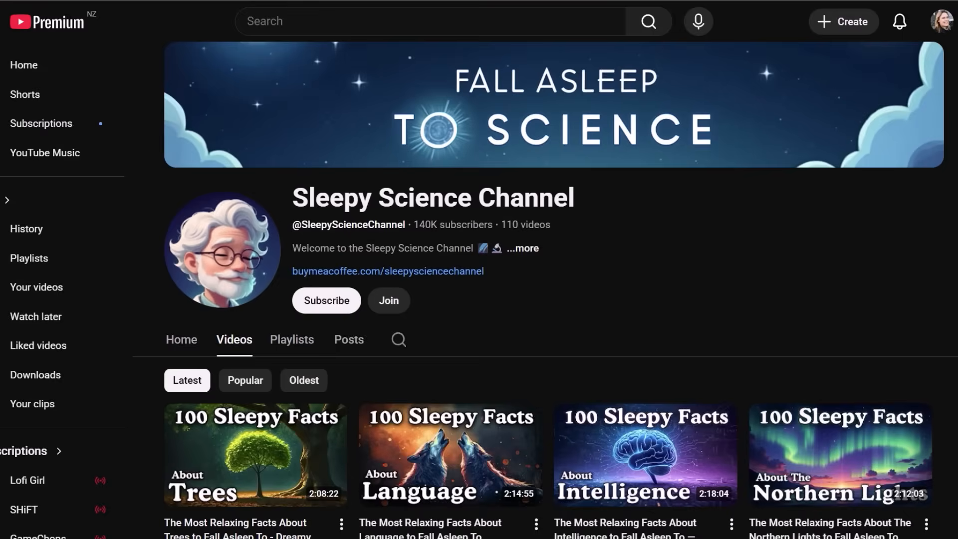
pyautogui.scroll(-3)
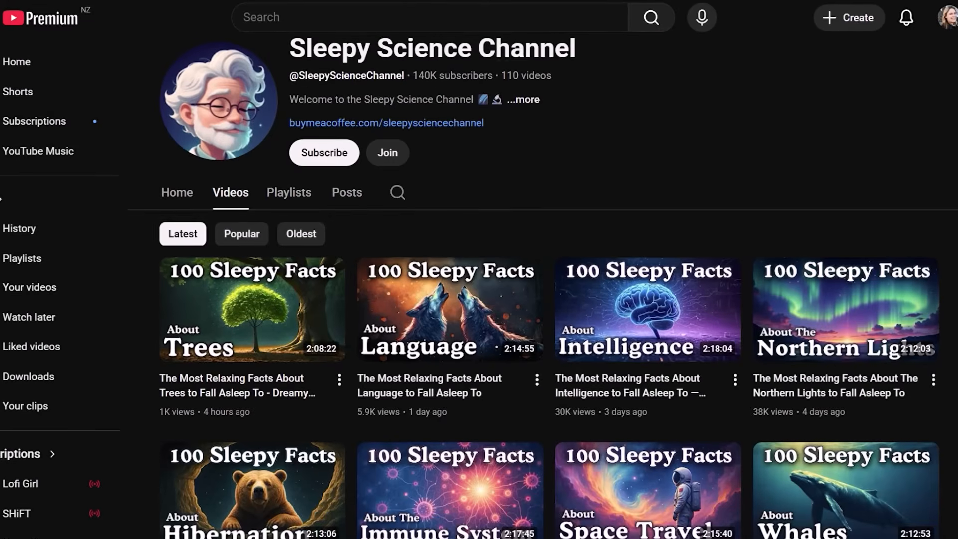
pyautogui.scroll(-3)
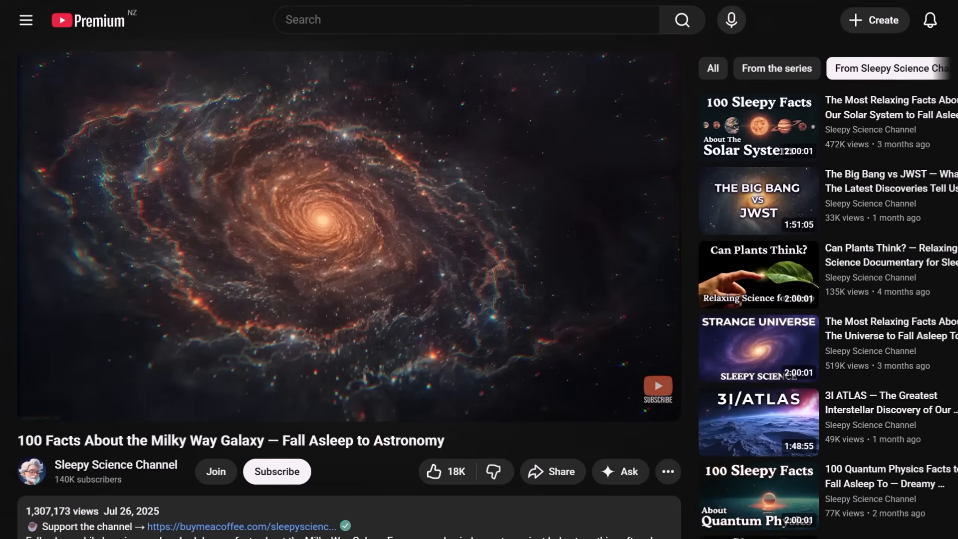
# - Search 'sleepy science channel' on Social Blade and open its statistics page
pyautogui.scroll(-3)
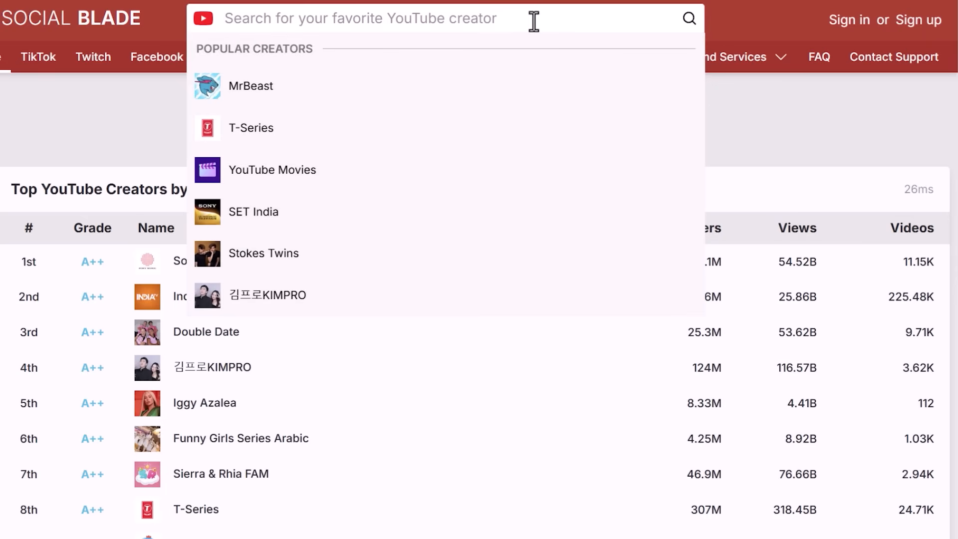
pyautogui.write('sleepy science channel')
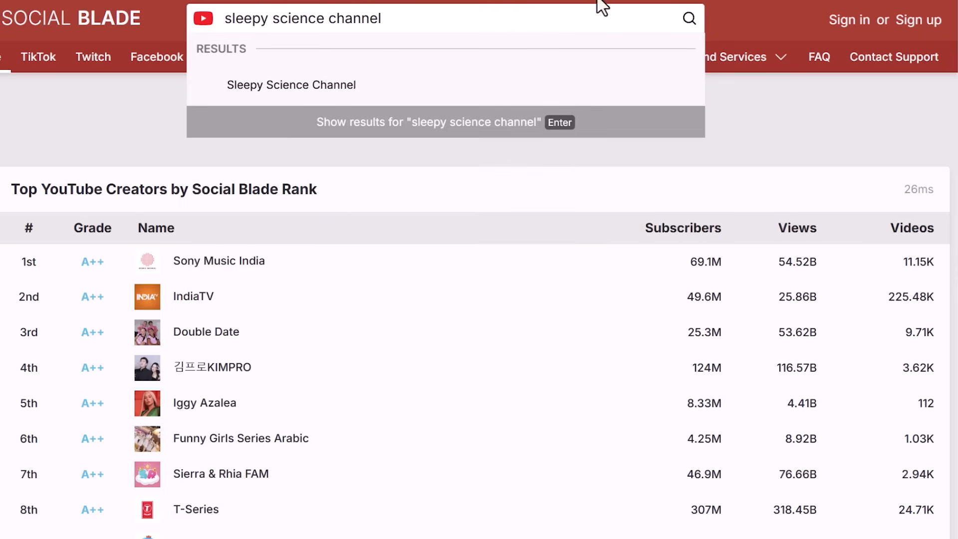
pyautogui.click(291, 85)
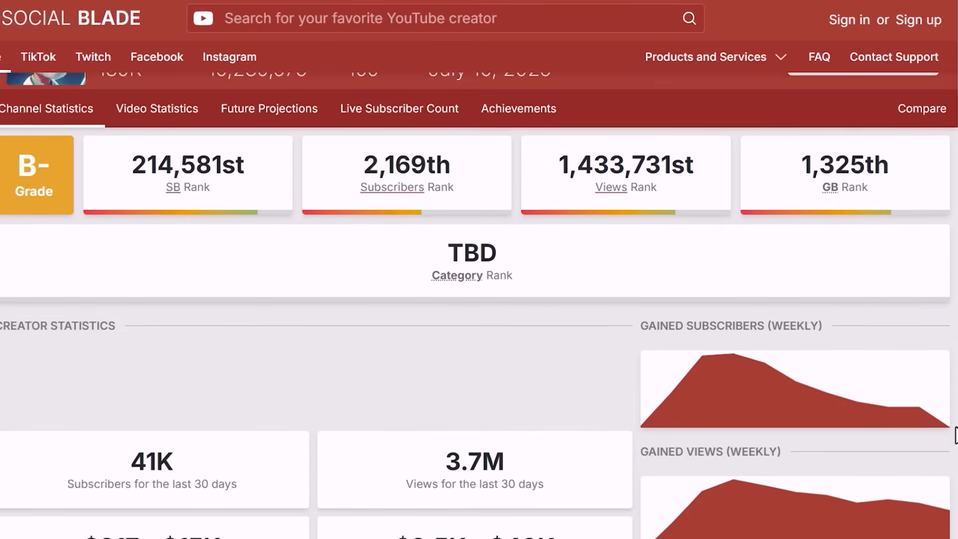
pyautogui.scroll(-3)
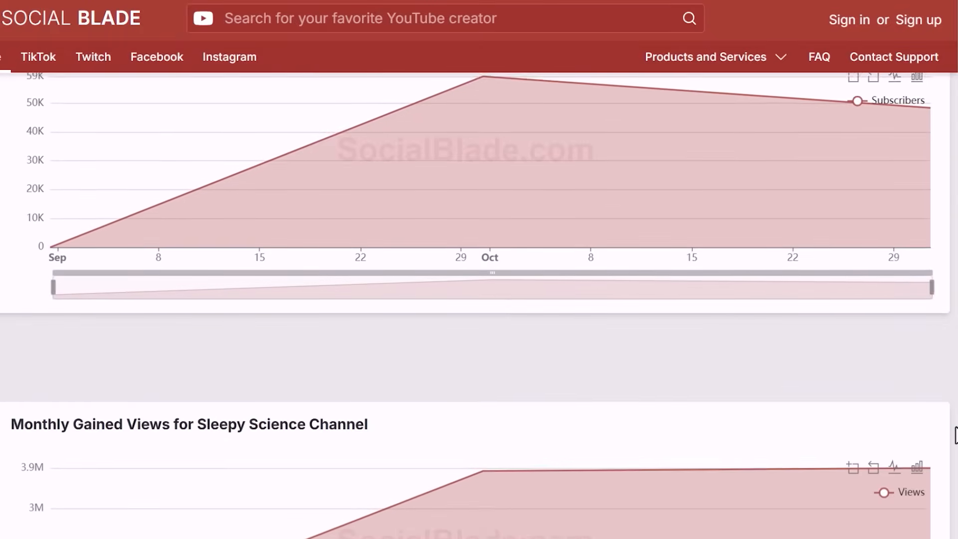
pyautogui.scroll(-3)
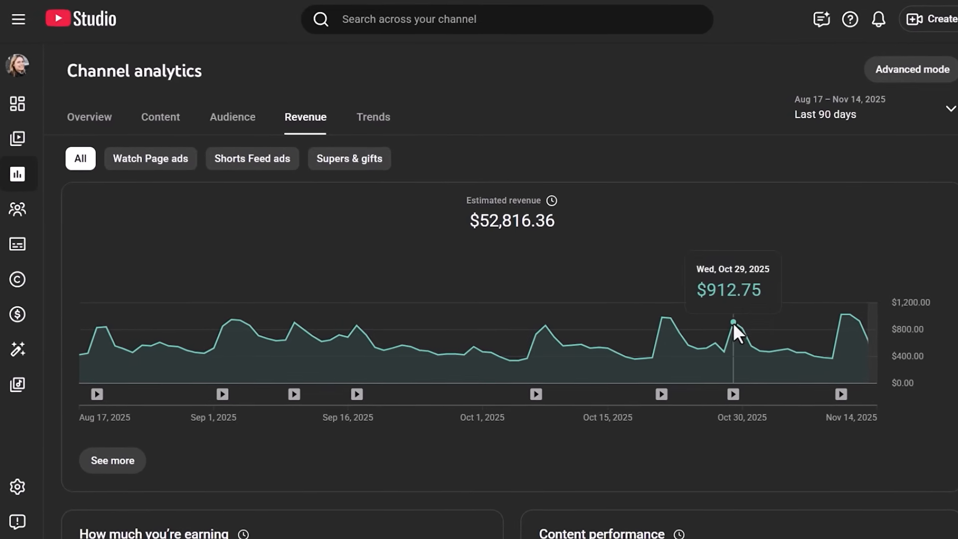
pyautogui.moveTo(663, 341)
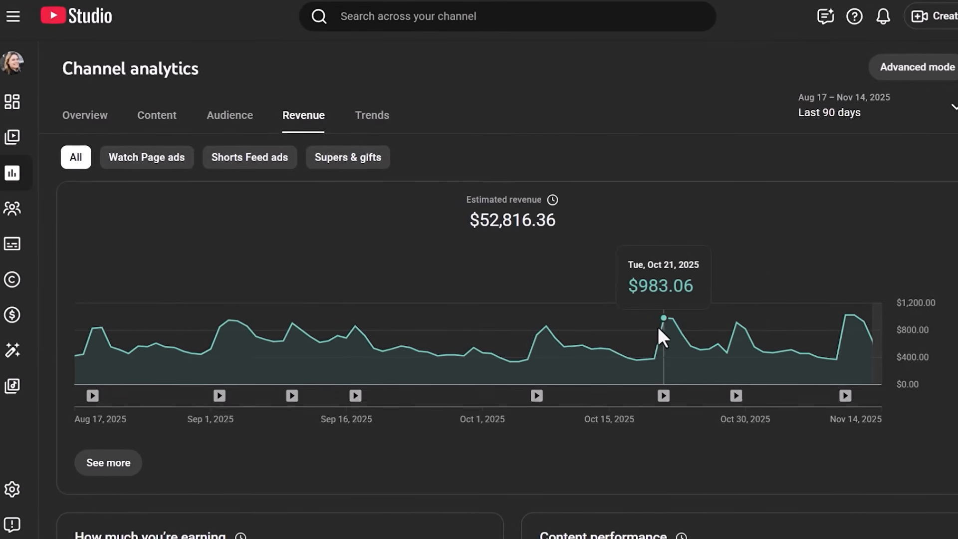
pyautogui.moveTo(537, 337)
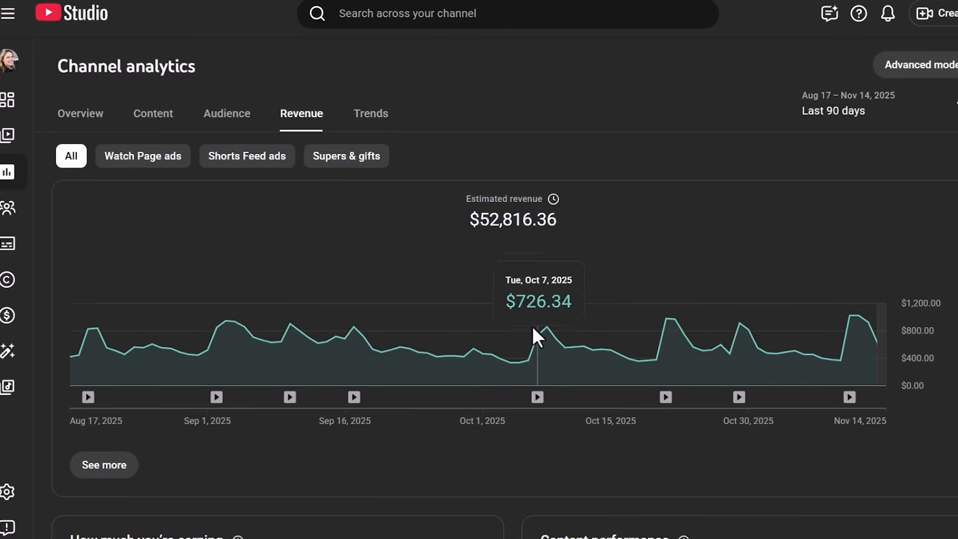
pyautogui.moveTo(357, 337)
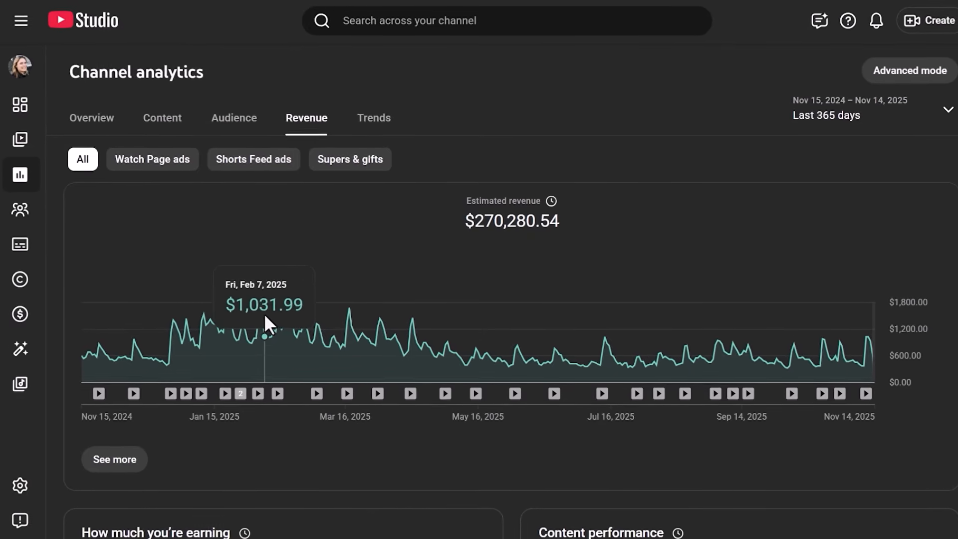
pyautogui.moveTo(296, 328)
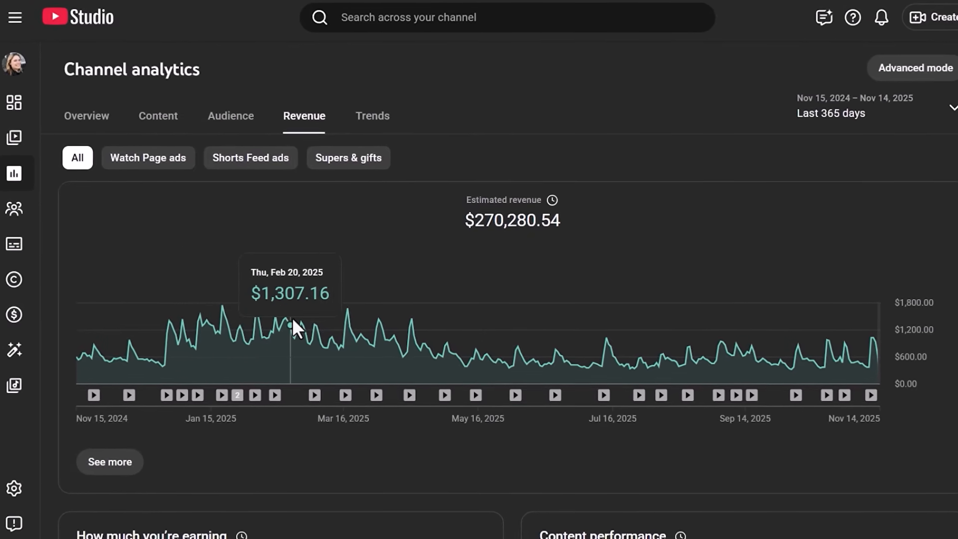
pyautogui.moveTo(347, 331)
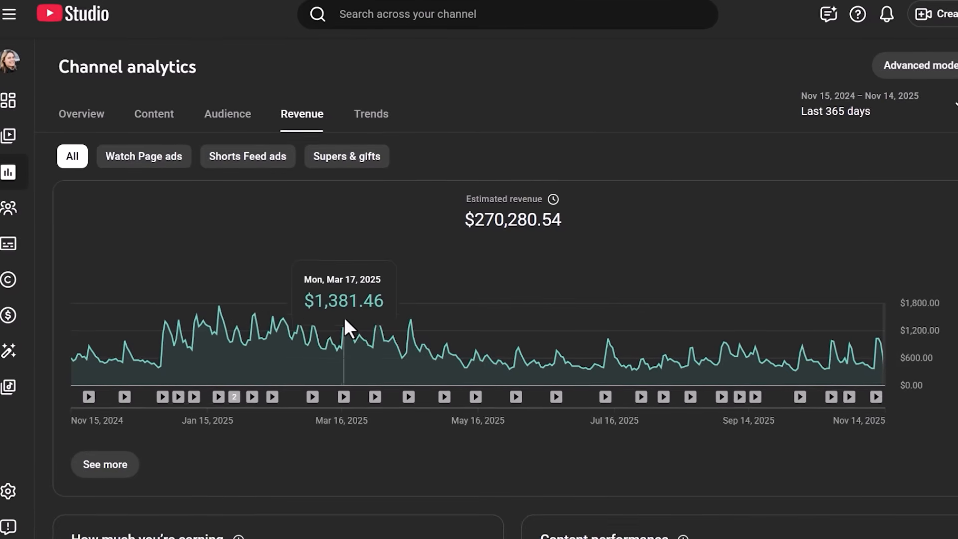